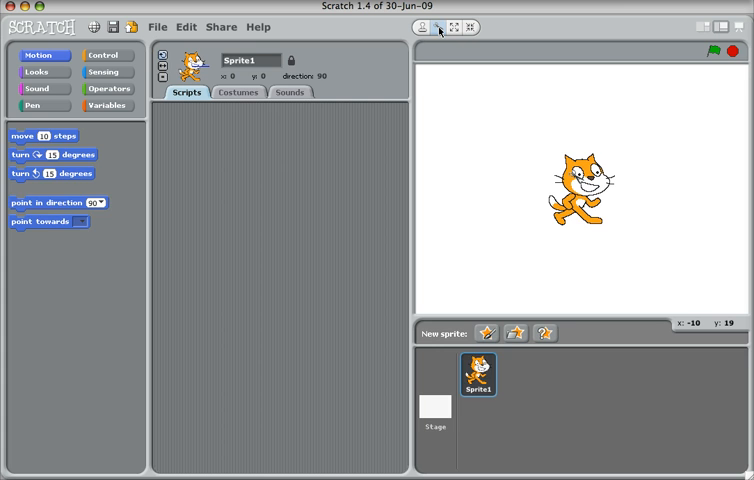
Delete the default cat sprite with the scissors tool, leaving an empty Stage
click(434, 404)
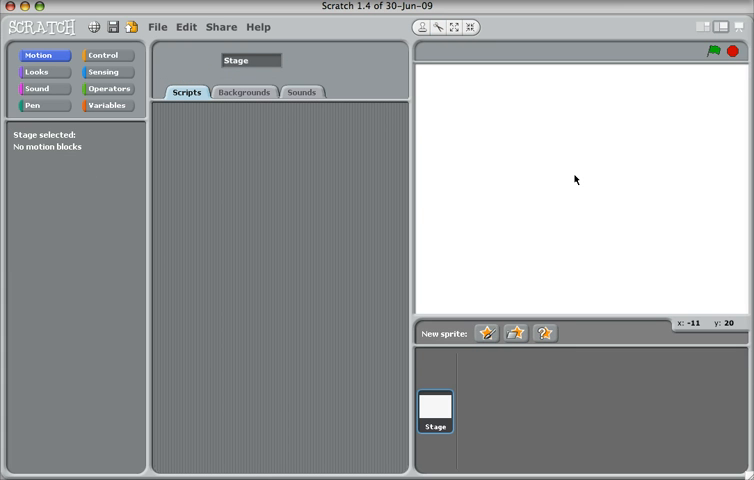
mouse_move(576, 180)
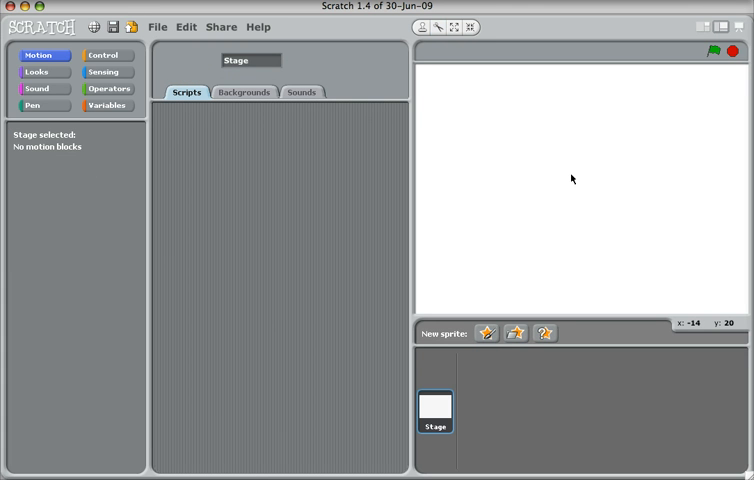
mouse_move(570, 172)
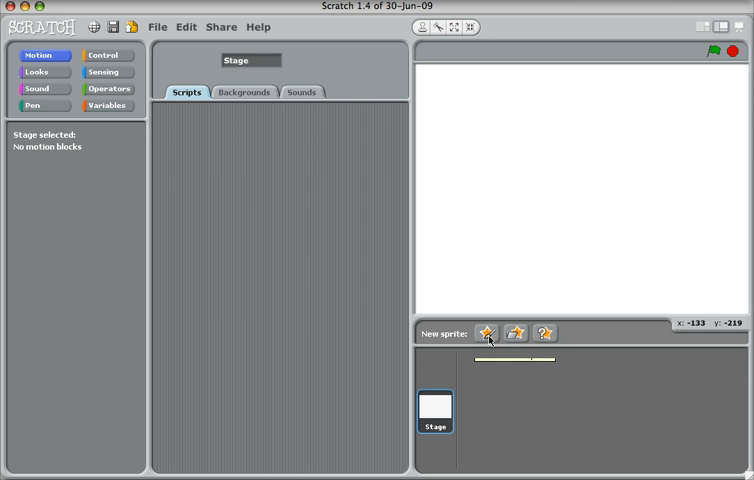
mouse_move(488, 332)
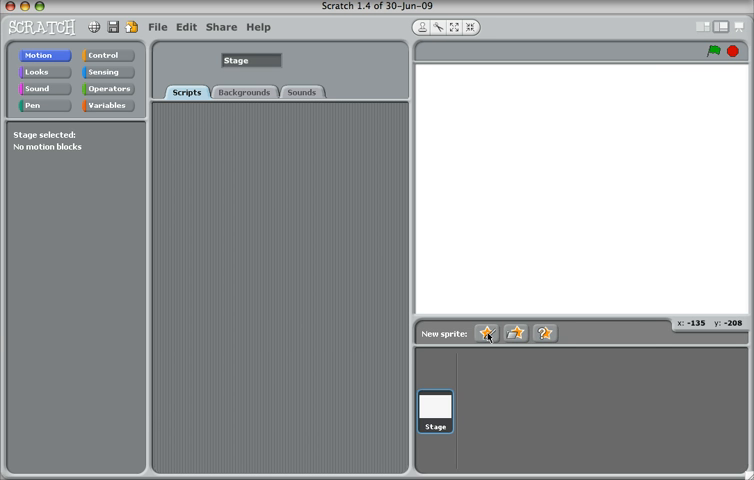
Paint a new sprite: a filled blue oval head with two small red brushed eyes
click(488, 332)
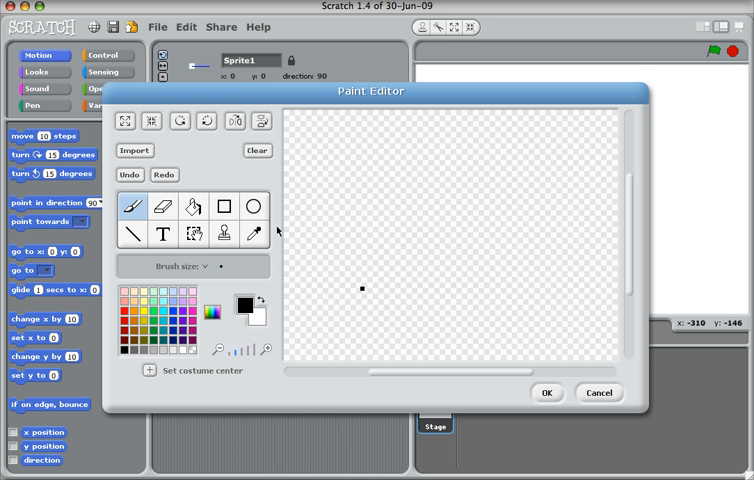
click(256, 208)
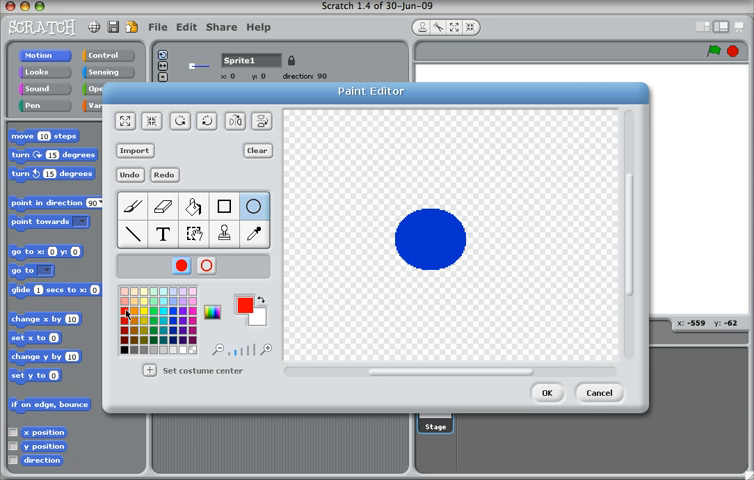
click(136, 204)
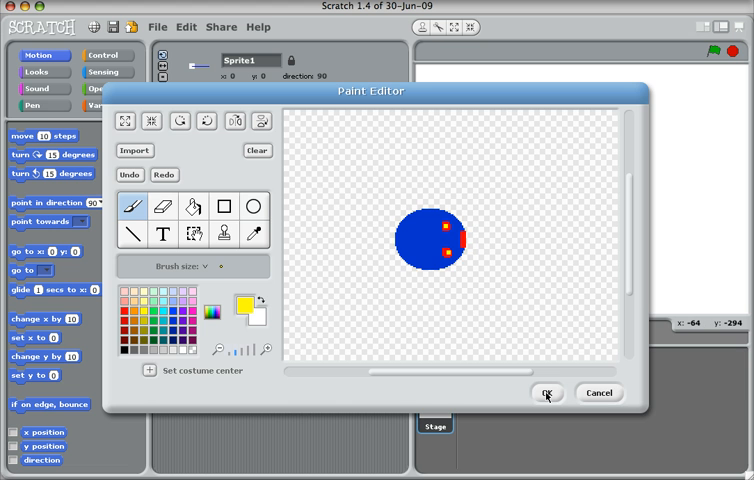
click(546, 392)
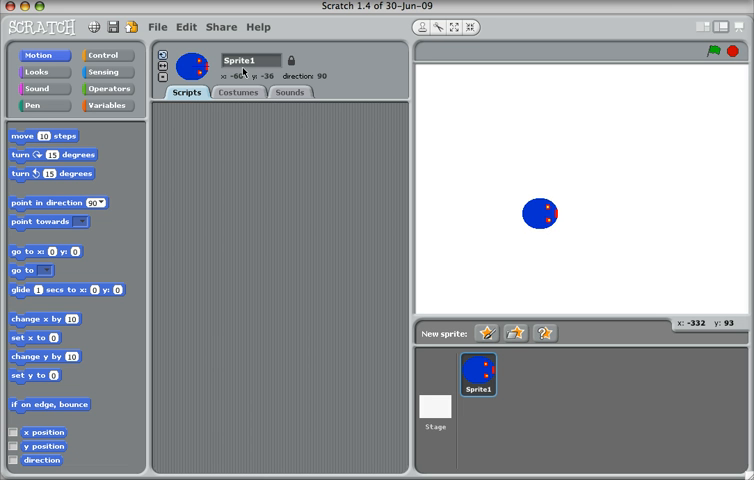
mouse_move(240, 72)
text(Head)
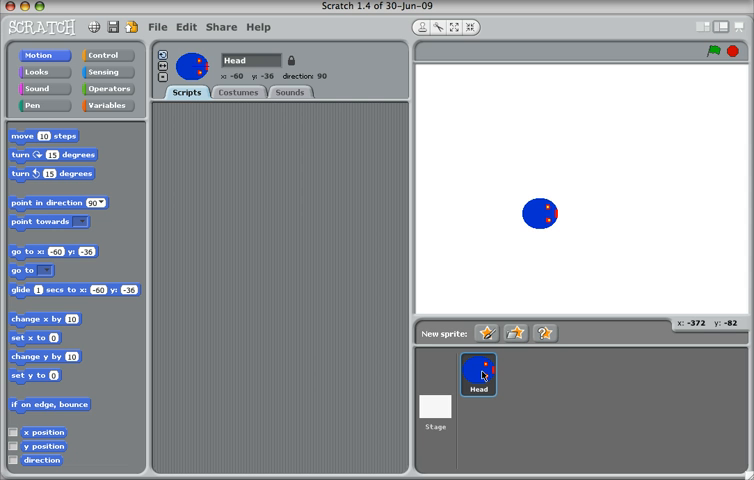
Build 'when green flag clicked, forever move 1 steps', run it on stage, then stop it
click(106, 56)
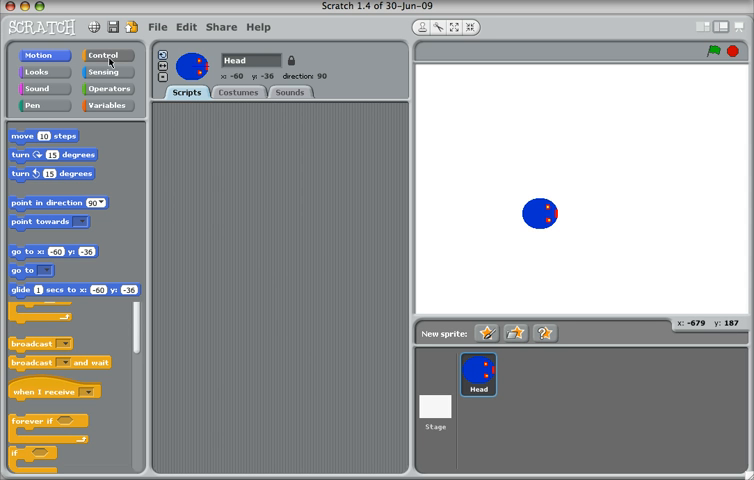
click(106, 56)
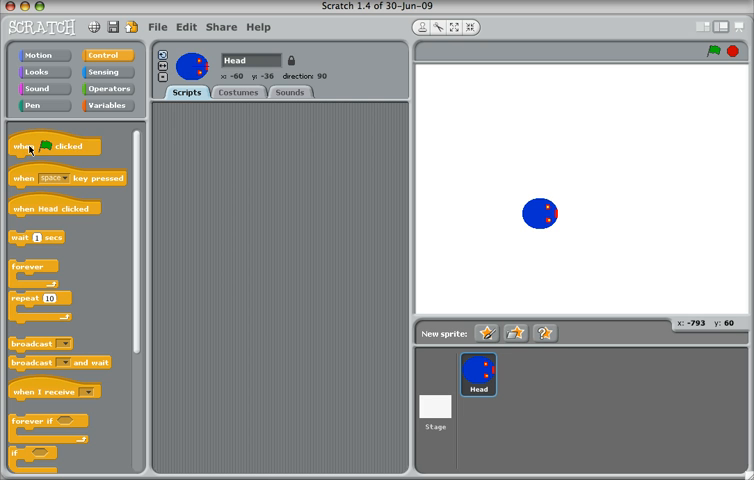
drag(40, 146, 220, 140)
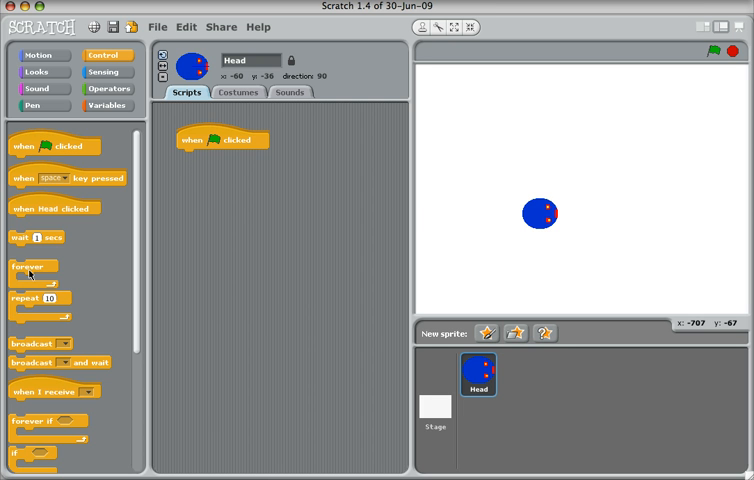
drag(30, 266, 180, 204)
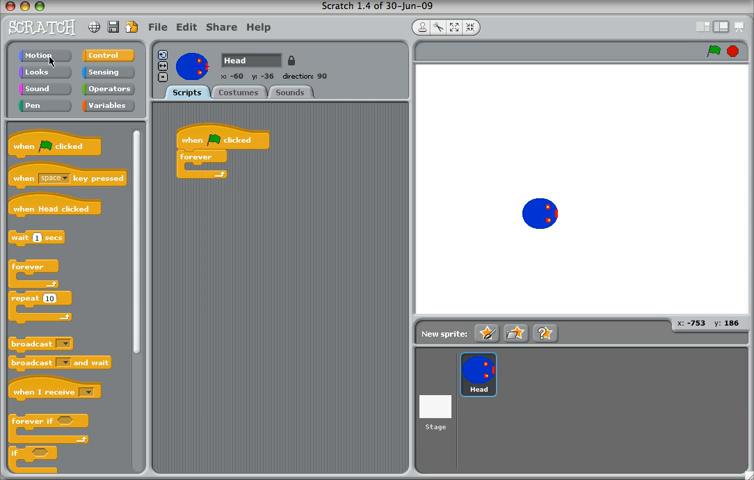
click(40, 56)
text(3)
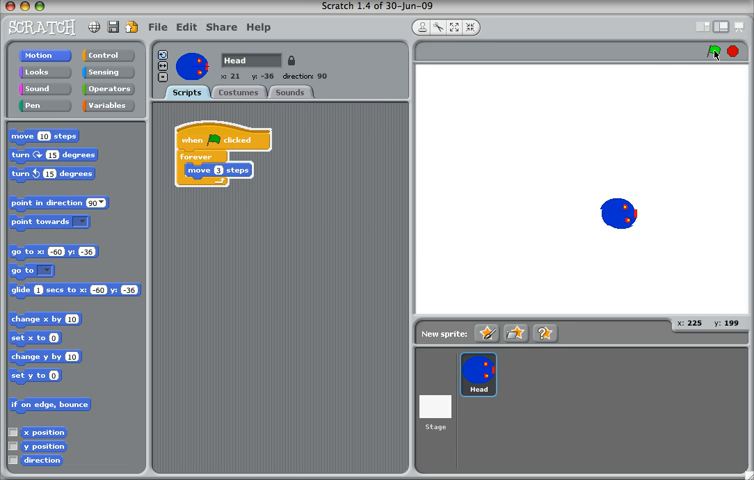
click(726, 52)
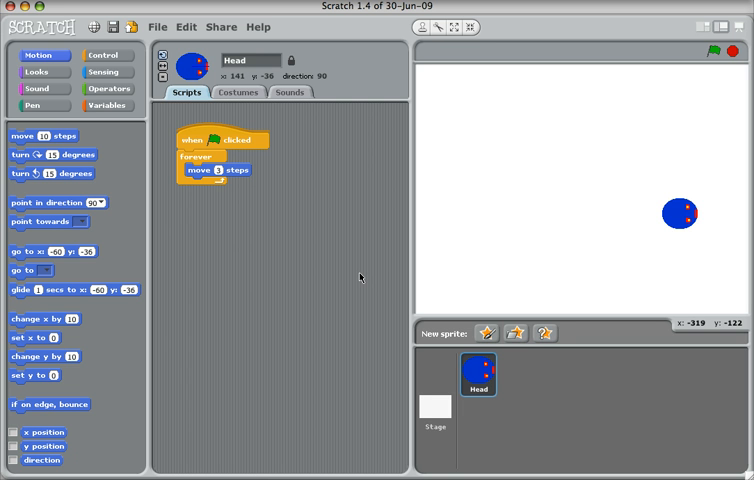
mouse_move(360, 278)
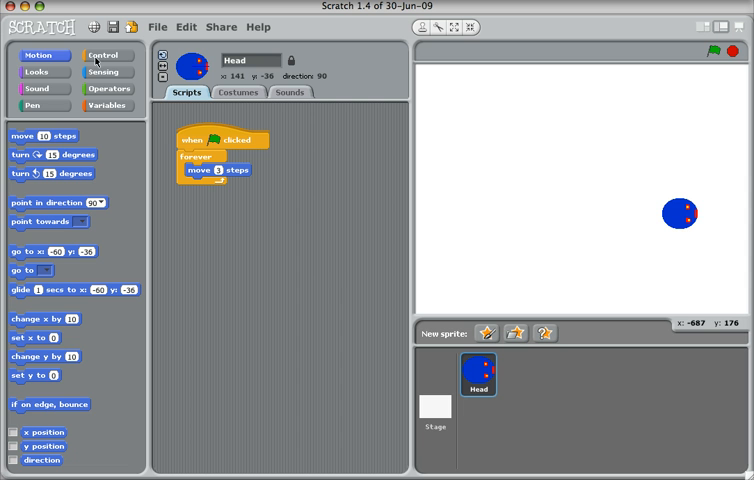
Add a 'when up arrow key pressed' script pointing Head in direction 0
click(100, 56)
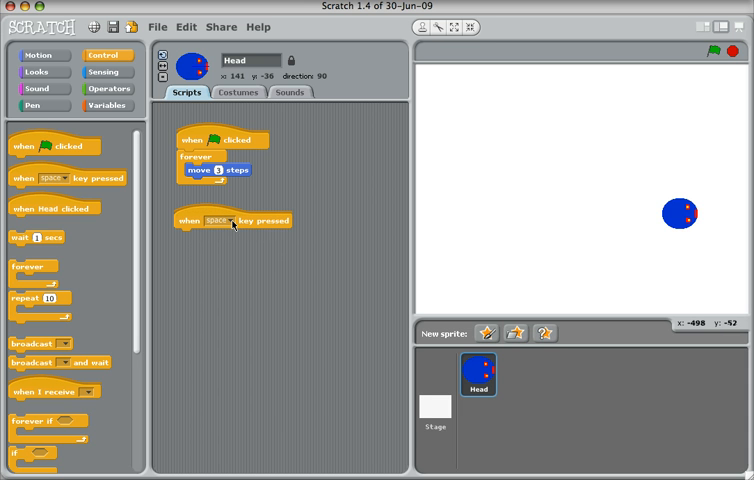
click(224, 220)
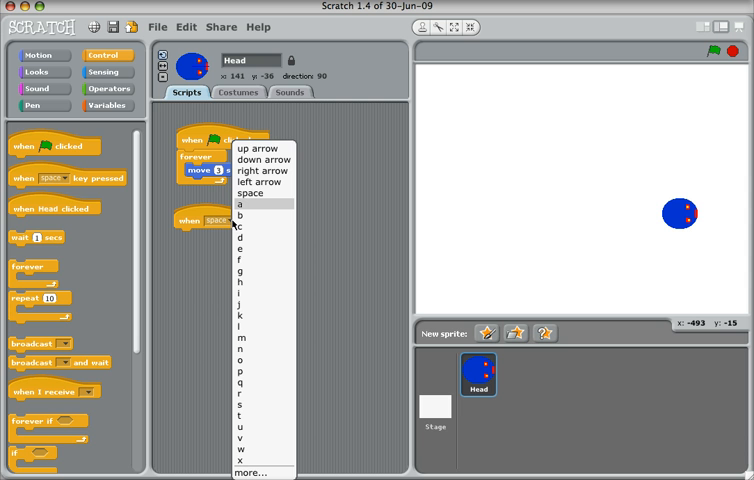
click(264, 148)
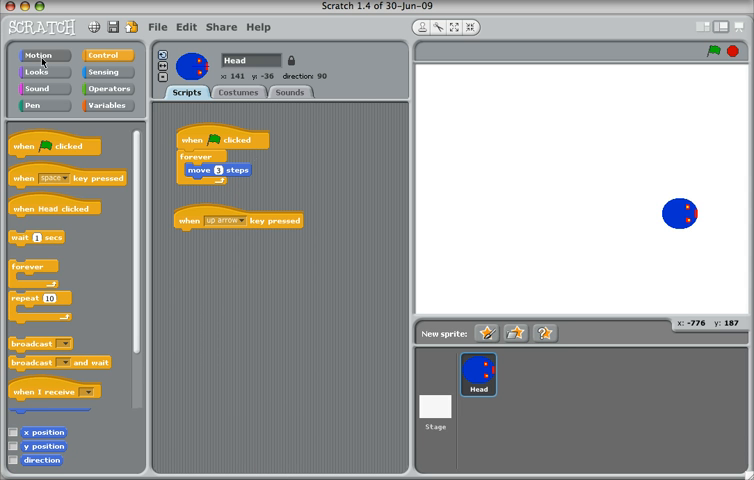
click(40, 56)
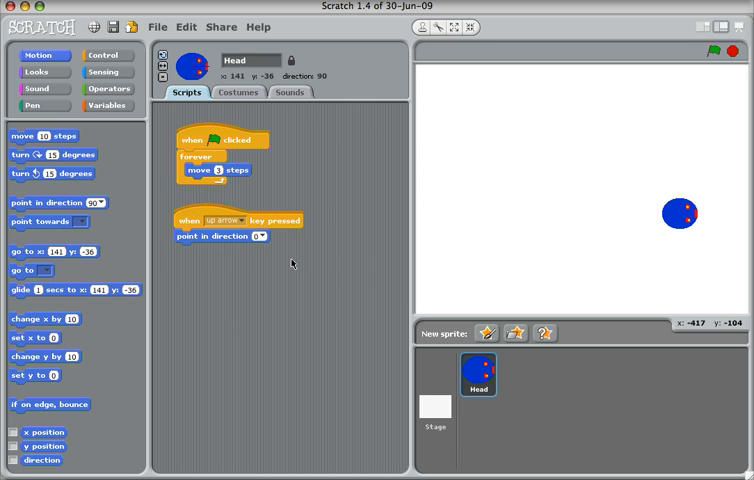
mouse_move(96, 62)
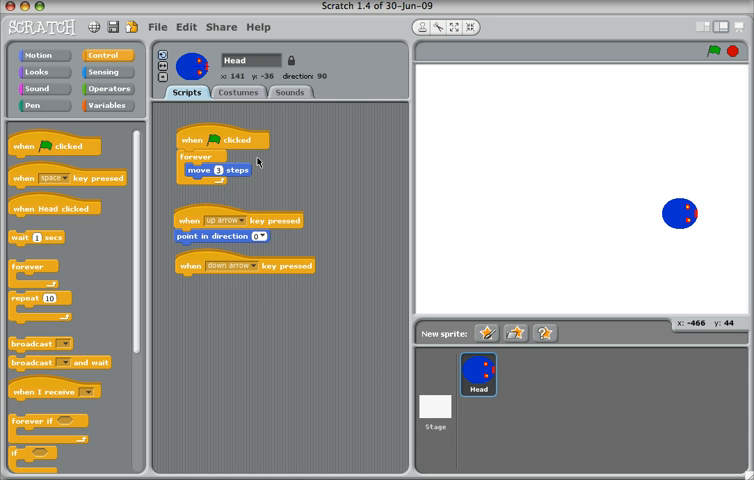
Add a 'when down arrow key pressed' script pointing Head in direction 180
click(42, 56)
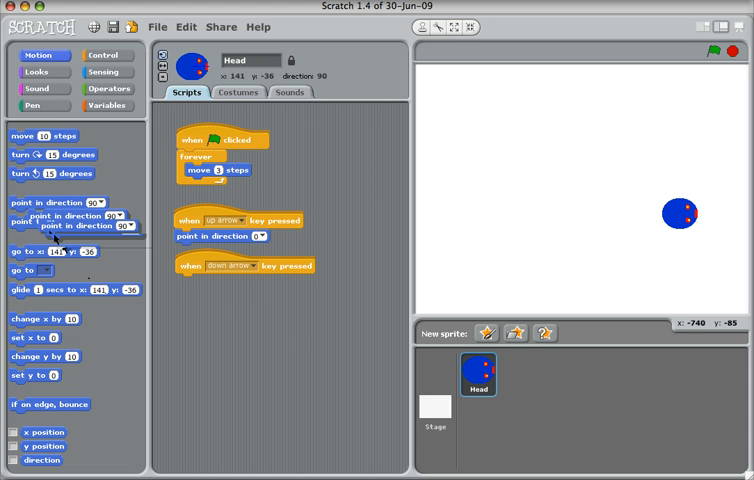
drag(70, 210, 220, 280)
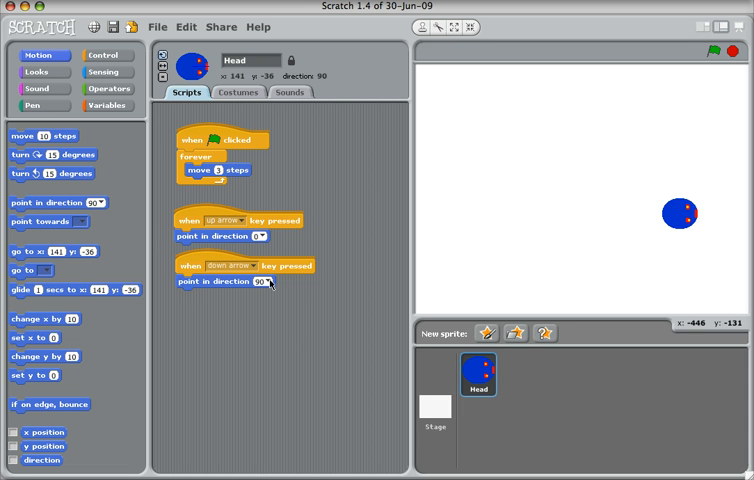
click(264, 280)
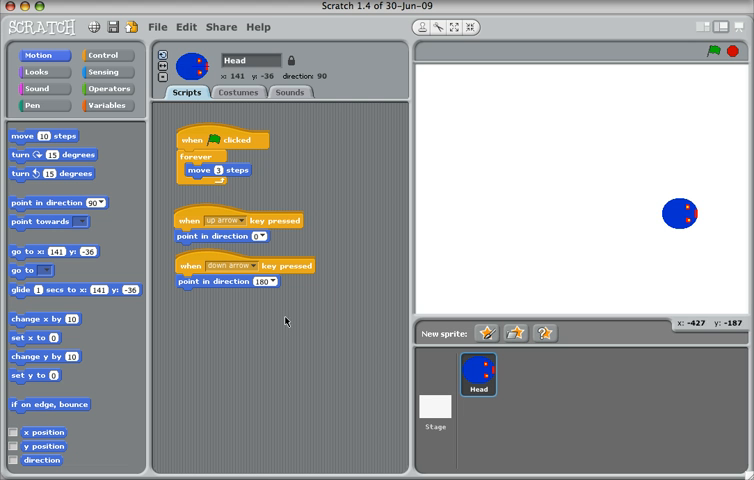
mouse_move(180, 264)
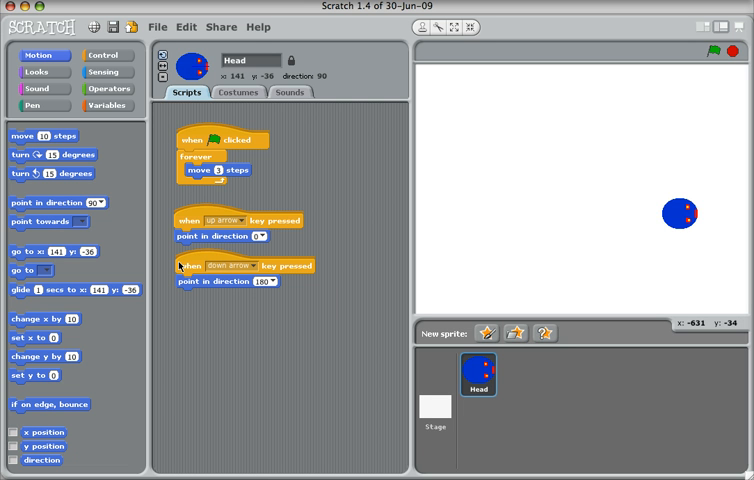
Add a left-arrow script pointing to -90 and start a right-arrow script for direction 90
click(104, 56)
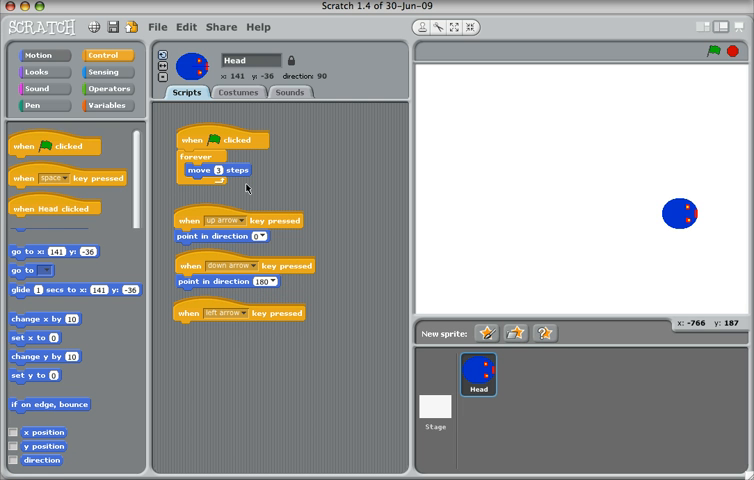
click(44, 56)
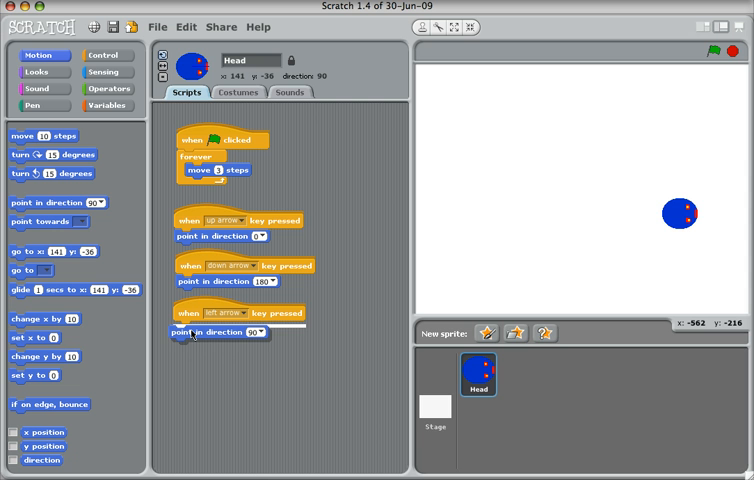
click(264, 332)
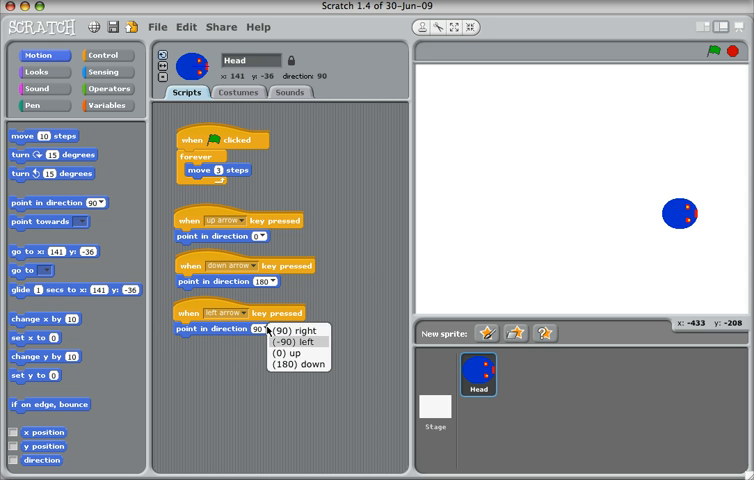
click(284, 340)
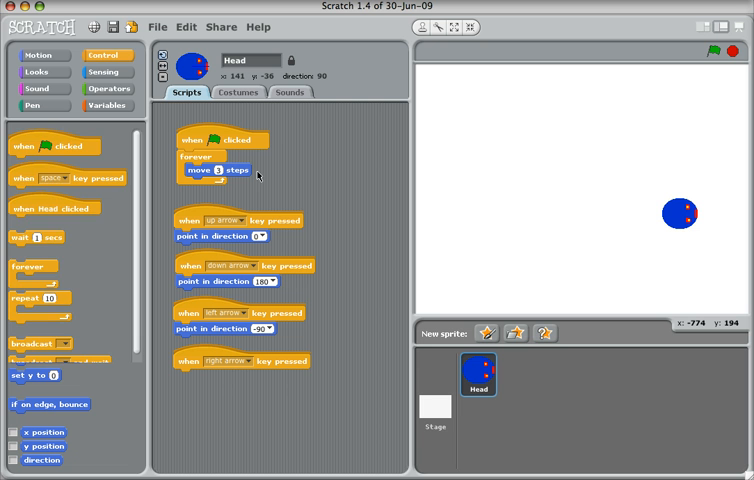
click(40, 56)
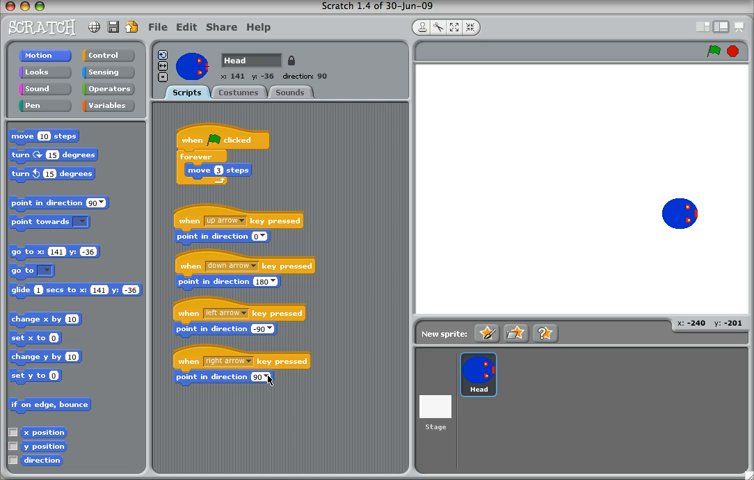
mouse_move(284, 388)
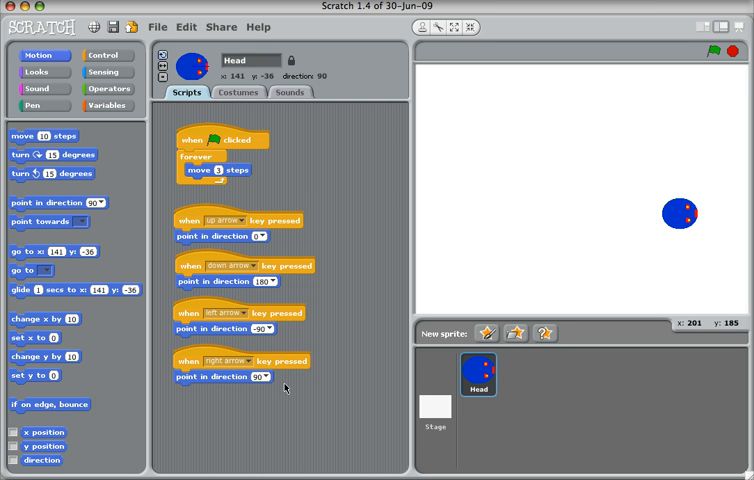
Run the project, steer Head with the arrow keys, restart, then stop all scripts
click(708, 48)
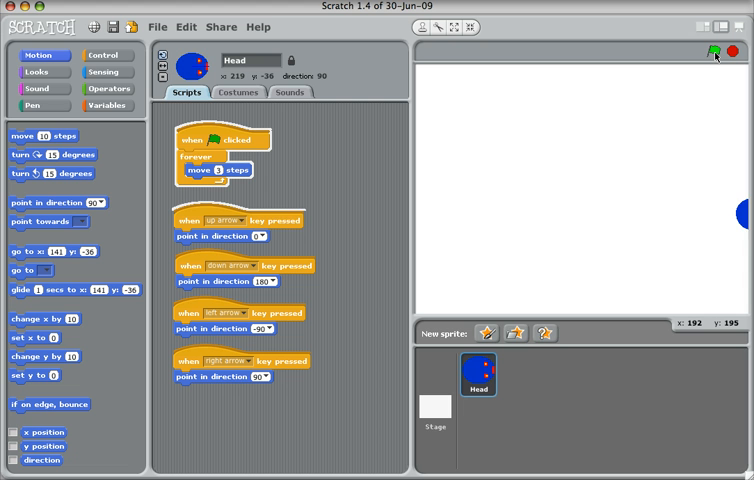
click(708, 50)
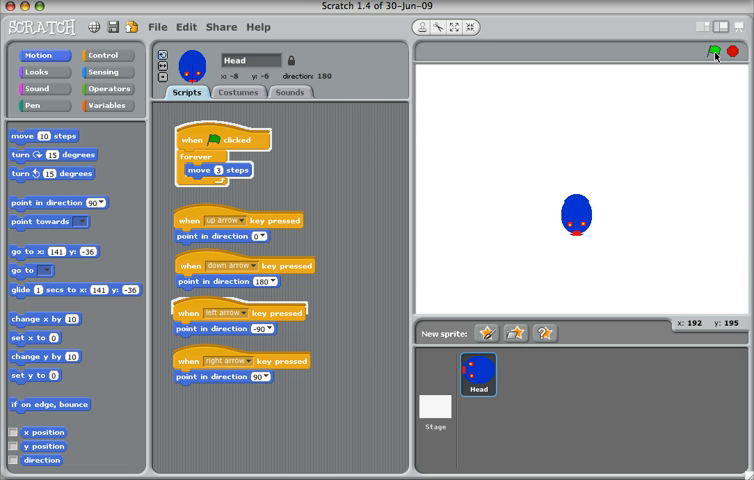
click(708, 48)
text(5)
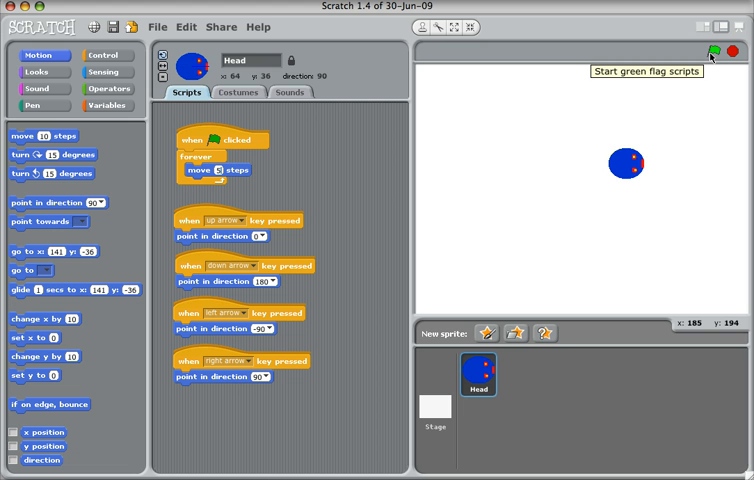
click(708, 48)
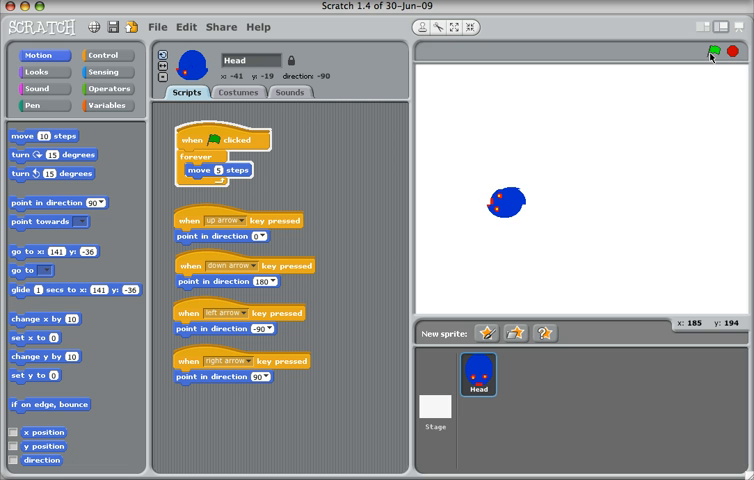
click(708, 48)
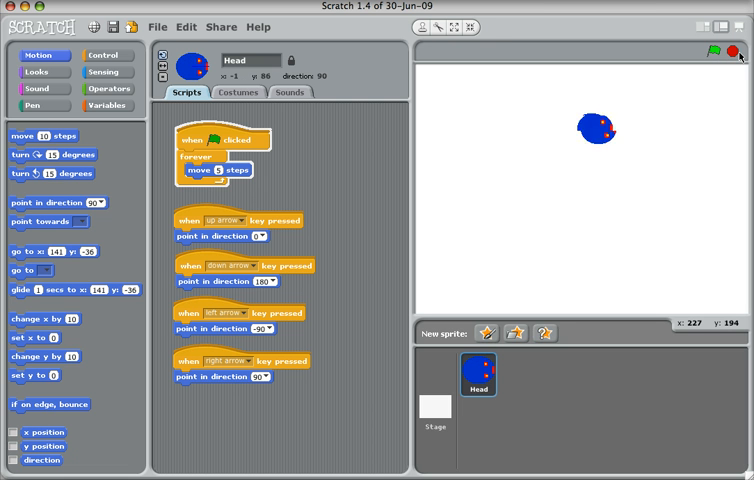